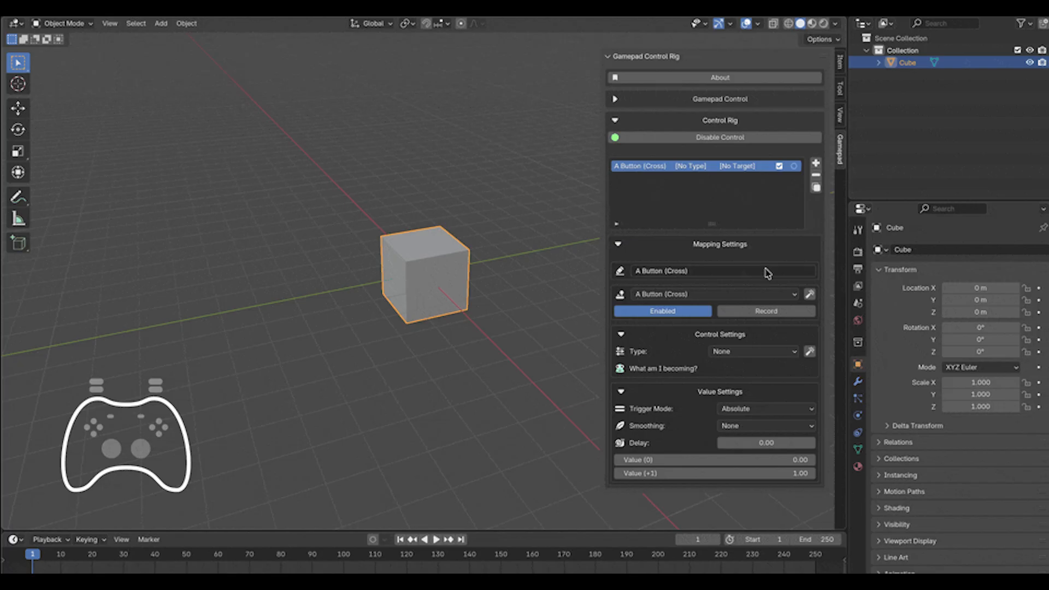
- Detect the R2 trigger as the mapping's input and link it to the cube's Location
left_click(808, 294)
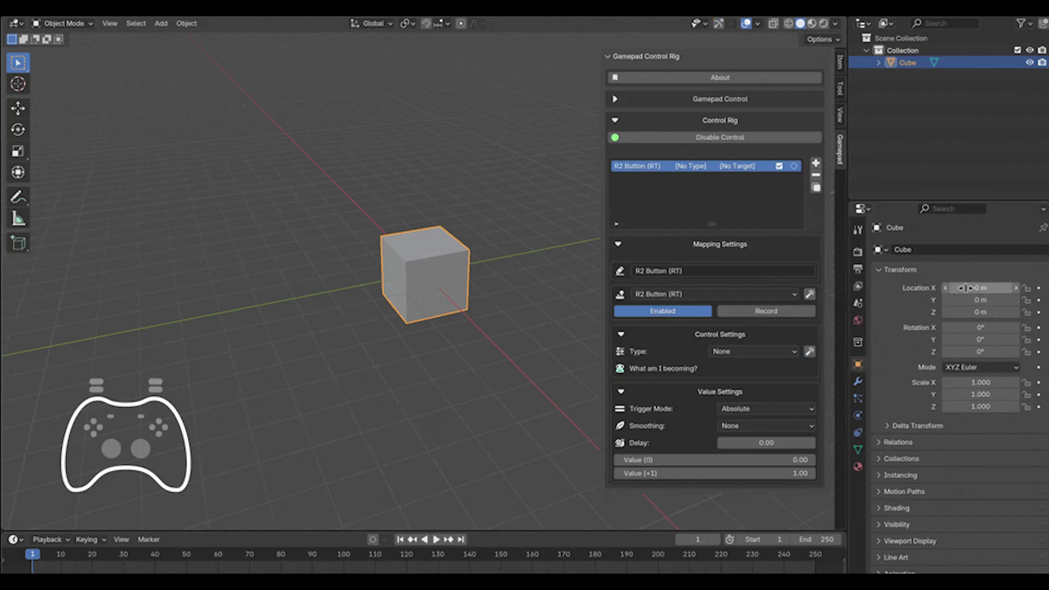
left_click(752, 351)
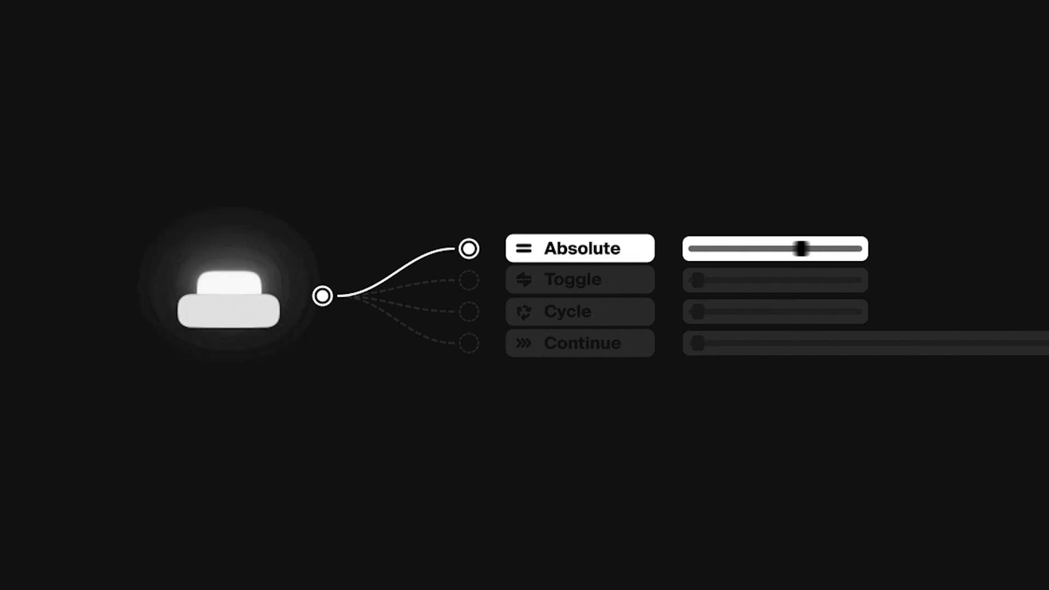
left_click_drag(801, 248, 846, 248)
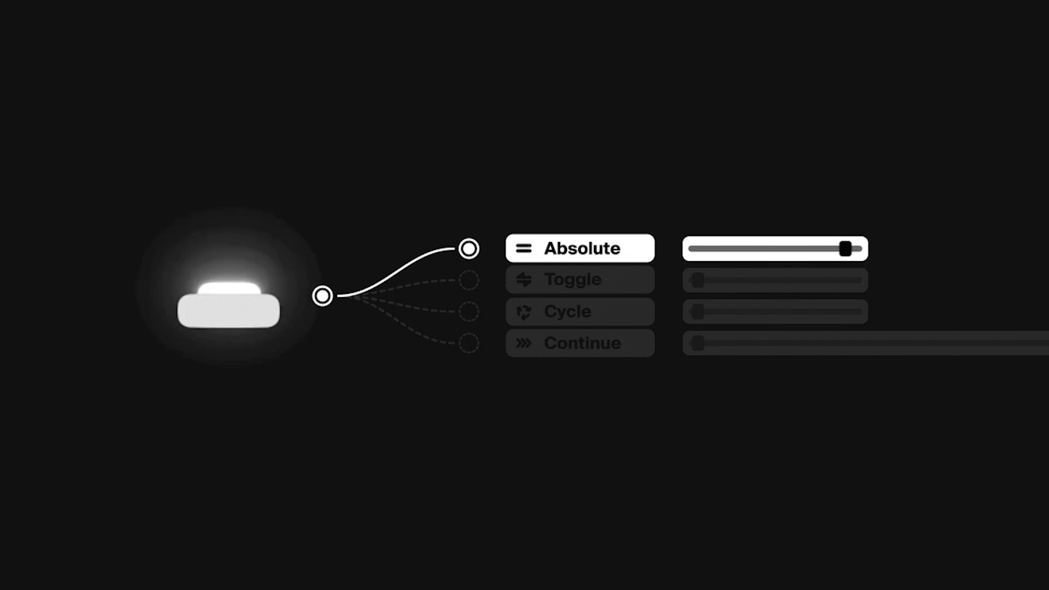
left_click(579, 279)
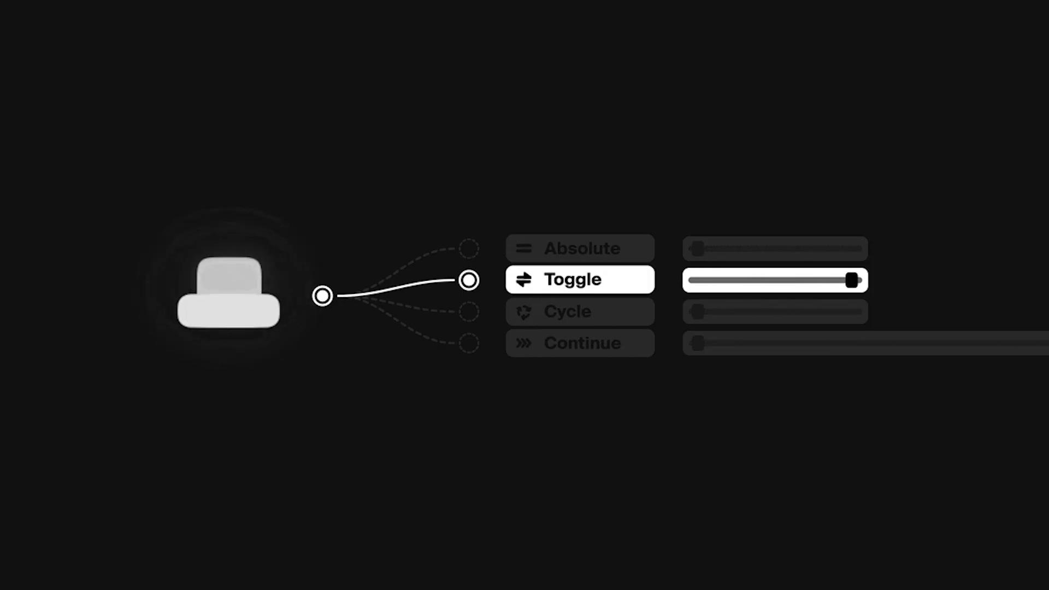
left_click(579, 312)
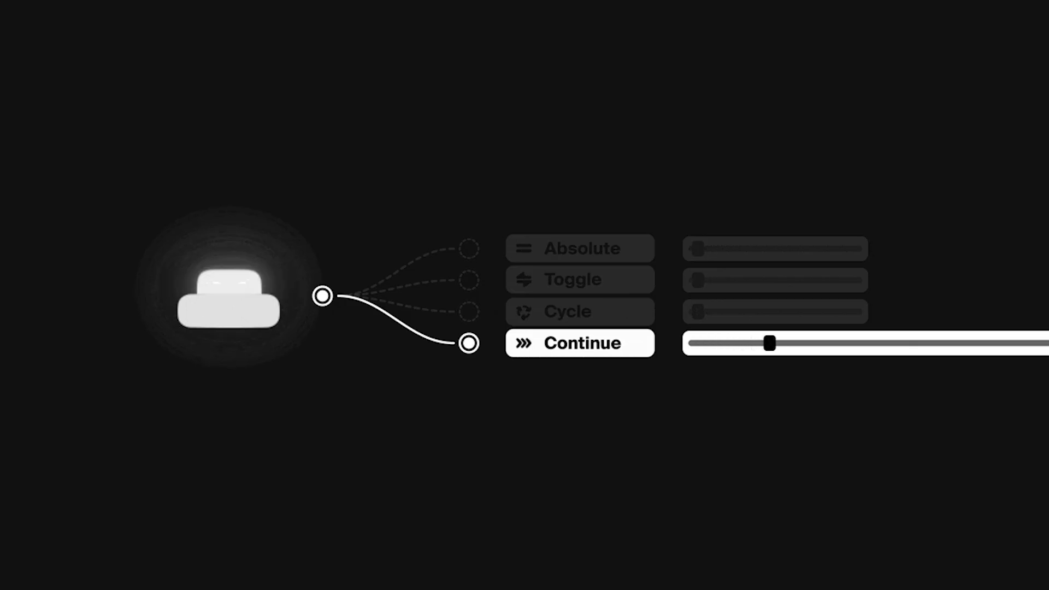
left_click_drag(769, 343, 850, 343)
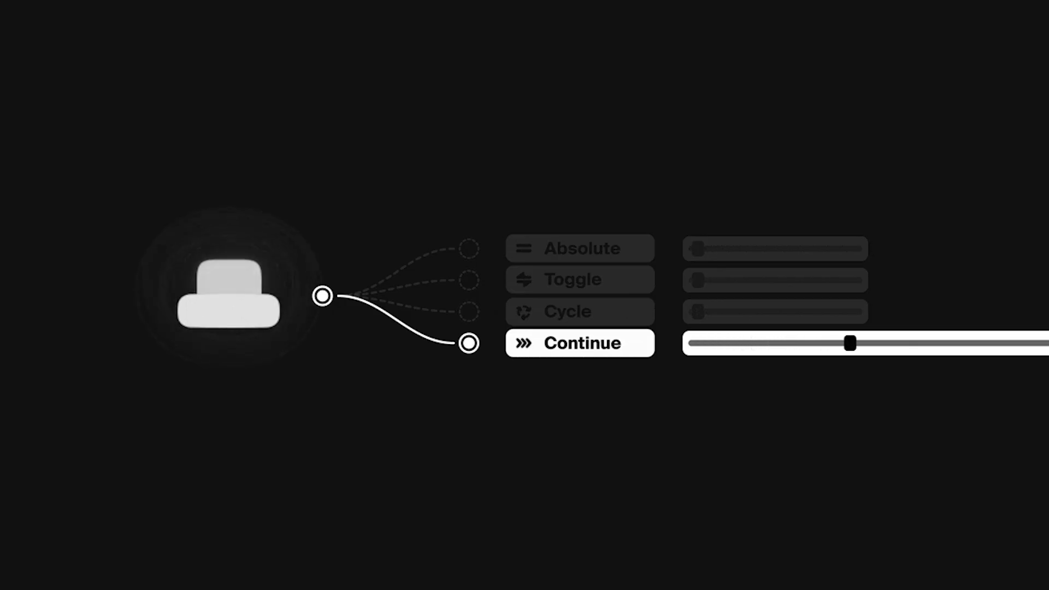
left_click_drag(850, 344, 926, 343)
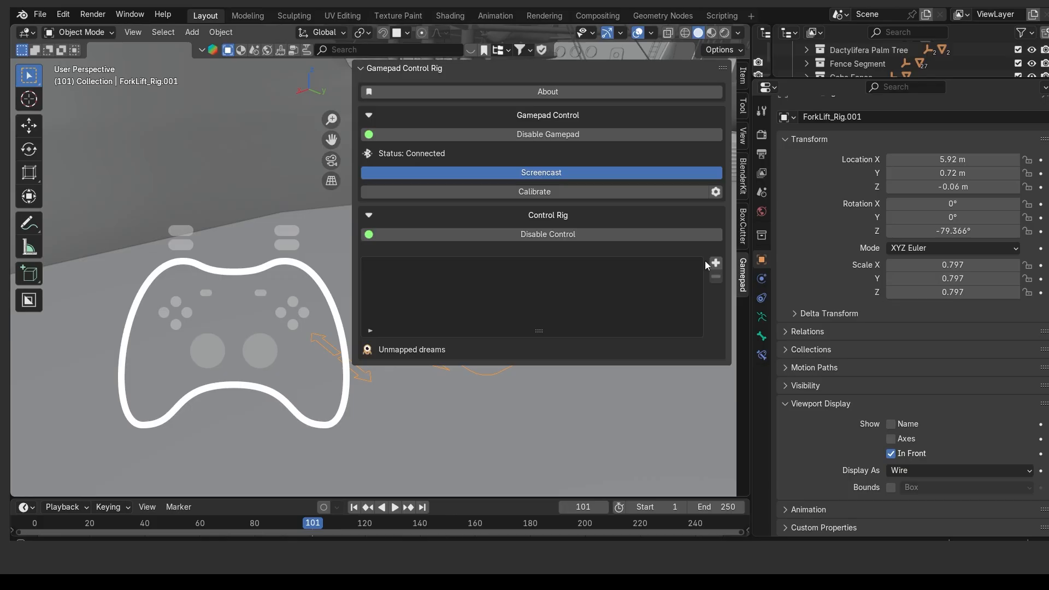
- Add Left Stick Y-Axis and Right Stick X-Axis mappings via the Add Button Mapping menu
left_click(715, 263)
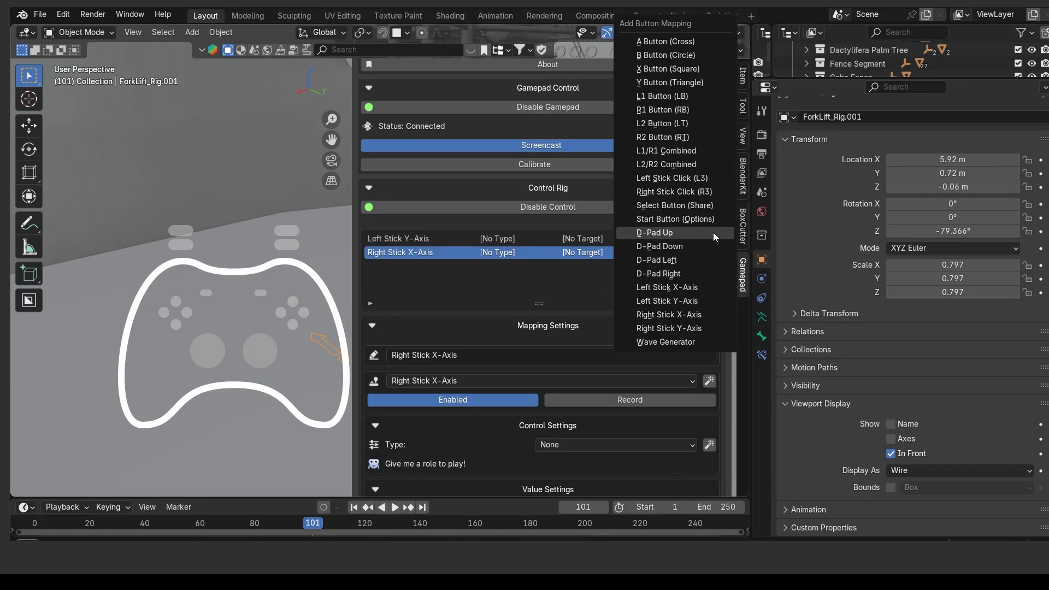
left_click(661, 96)
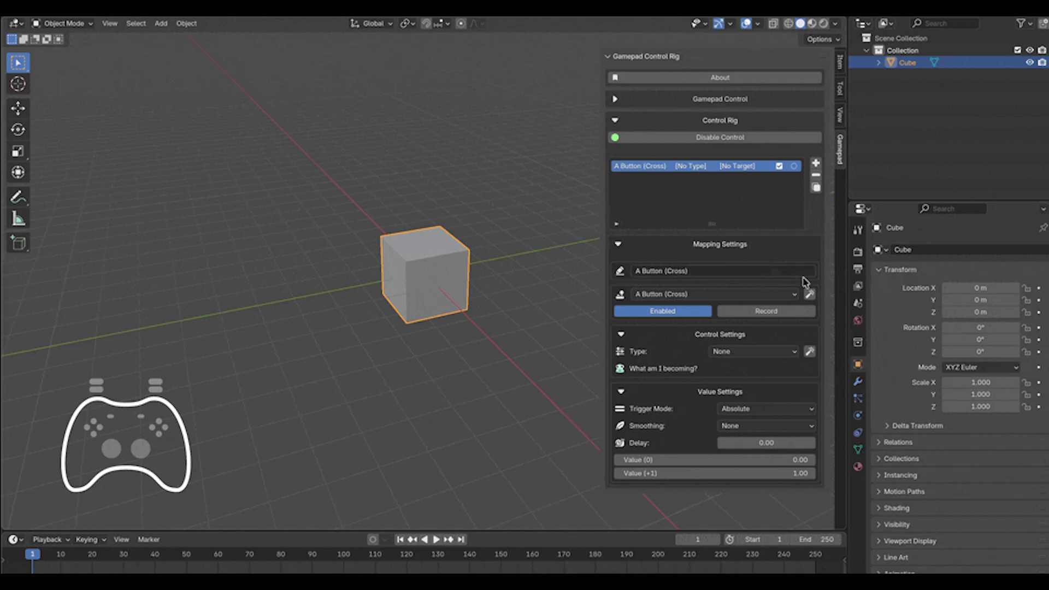
- Capture R2 Button (RT) as the input and target the Cube's Location X in local space
left_click(809, 294)
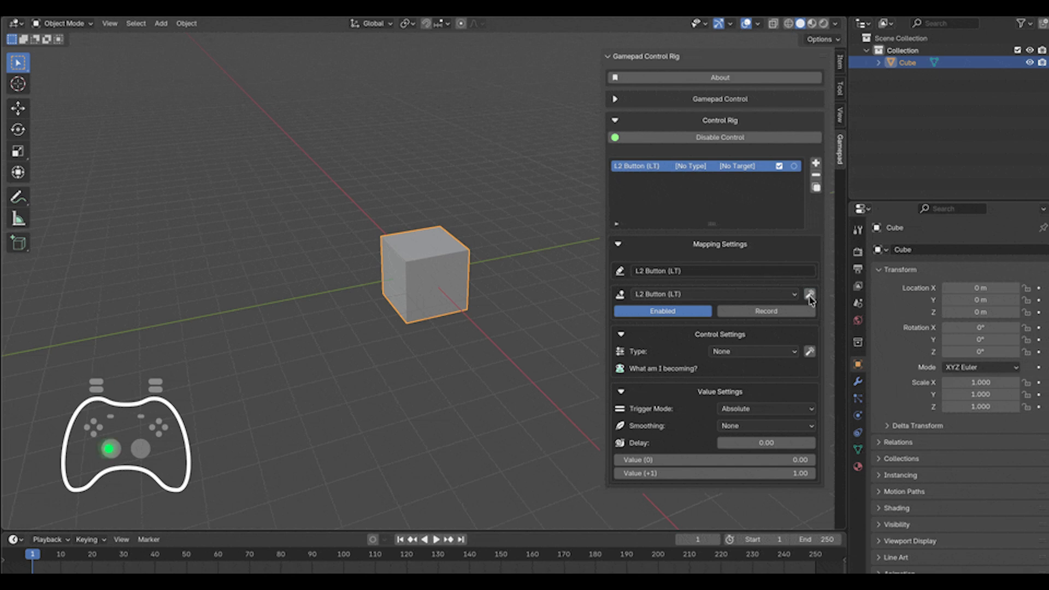
left_click(808, 294)
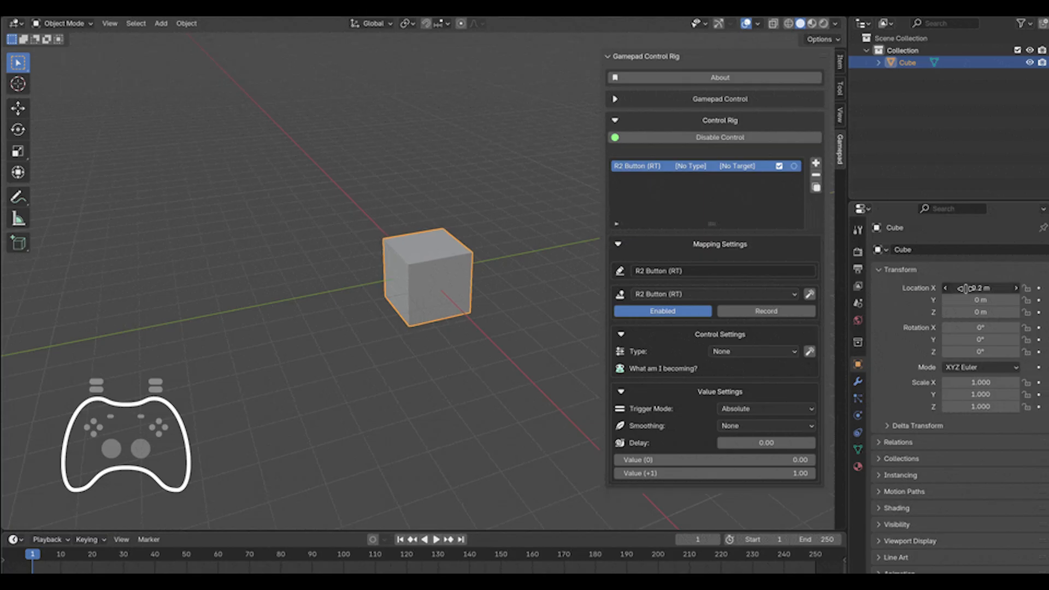
left_click(751, 351)
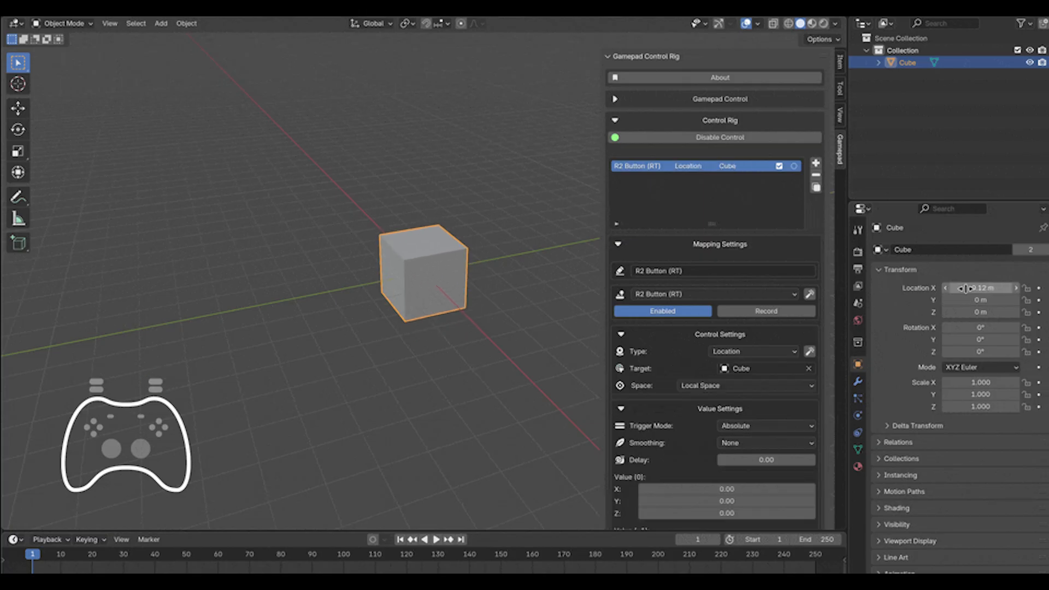